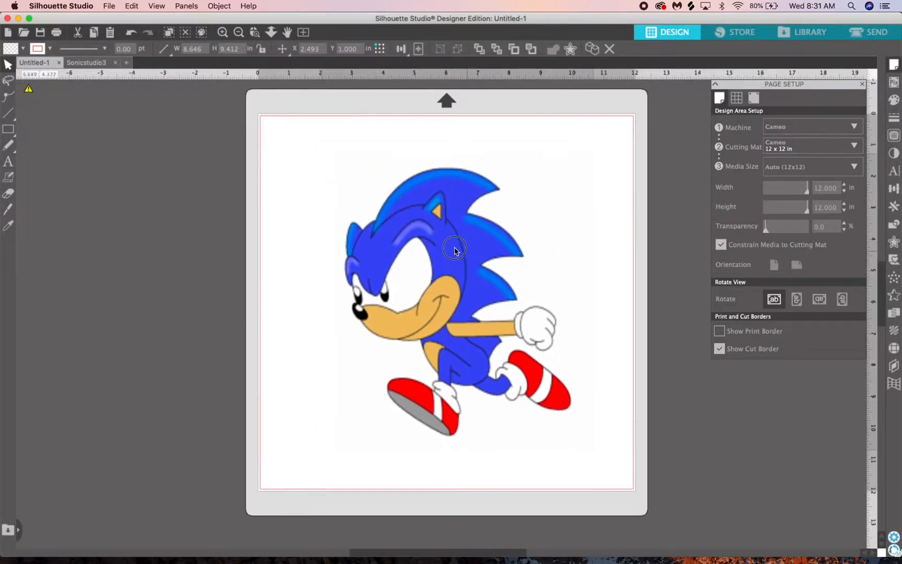
# Select the imported Sonic PNG and nudge it toward the middle of the 12 x 12 mat
pyautogui.click(454, 250)
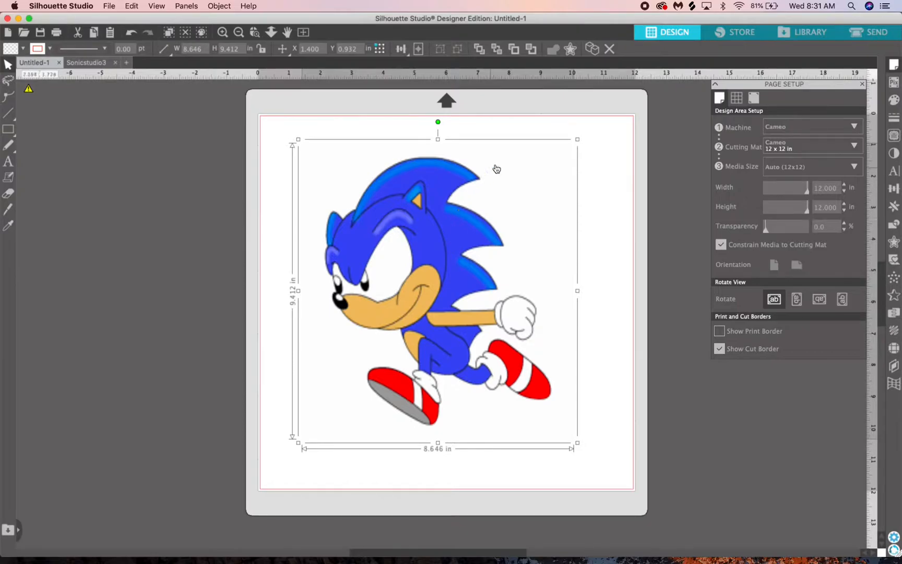
pyautogui.moveTo(487, 207)
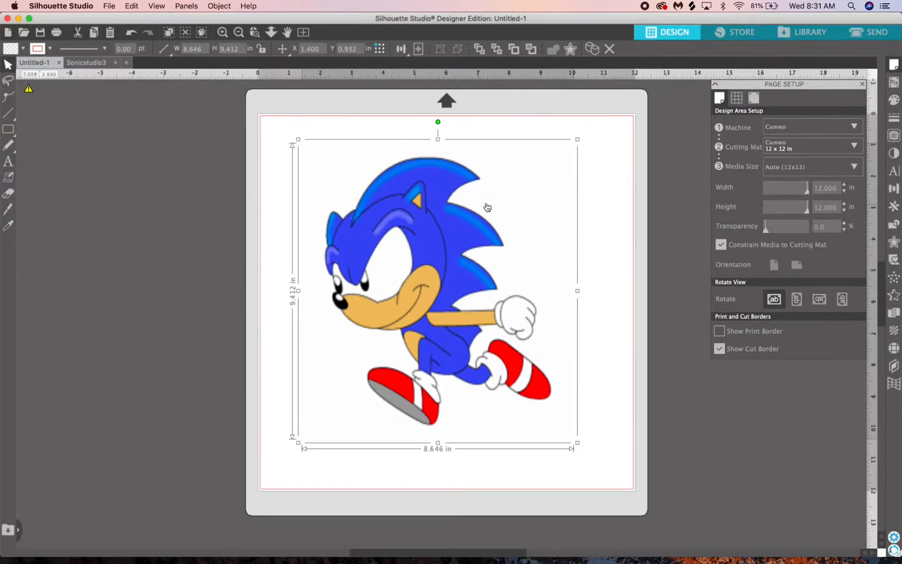
pyautogui.moveTo(487, 206); pyautogui.dragTo(475, 248)
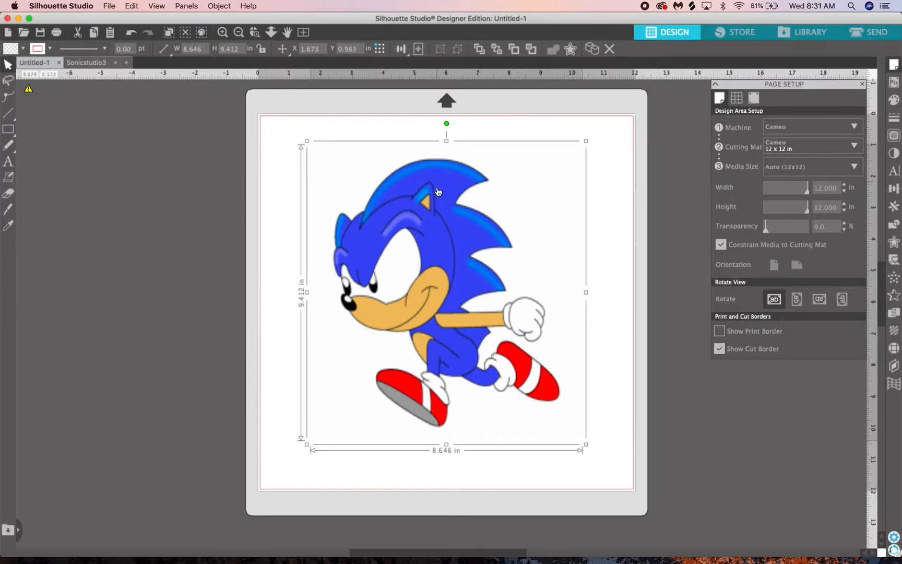
pyautogui.moveTo(437, 191)
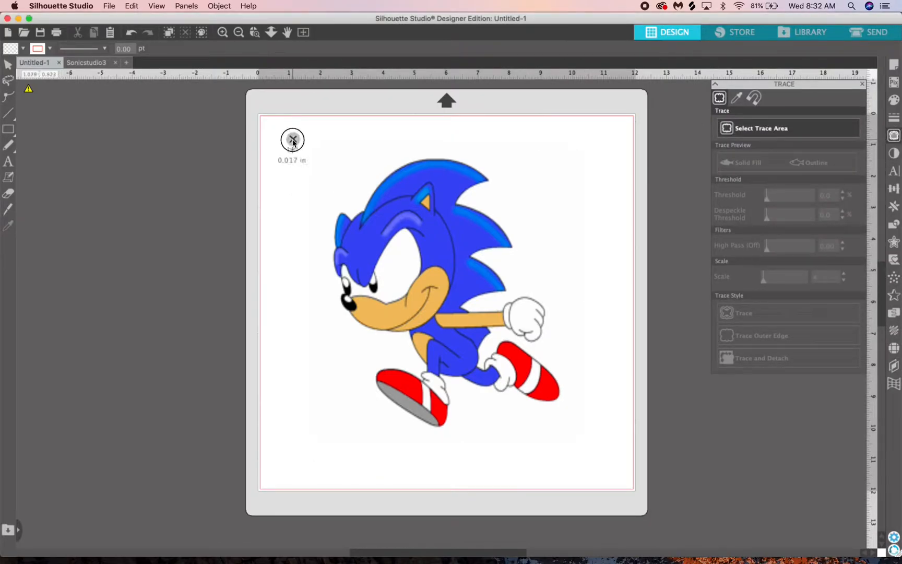
# Mark the whole Sonic picture as the trace area and raise Threshold to about 81% for a solid preview
pyautogui.moveTo(293, 141); pyautogui.dragTo(591, 452)
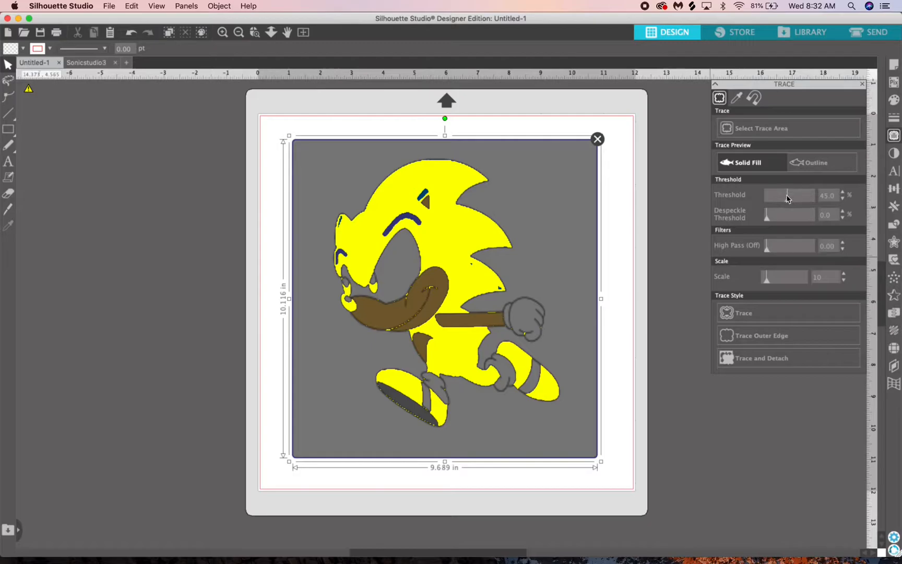
pyautogui.moveTo(787, 197)
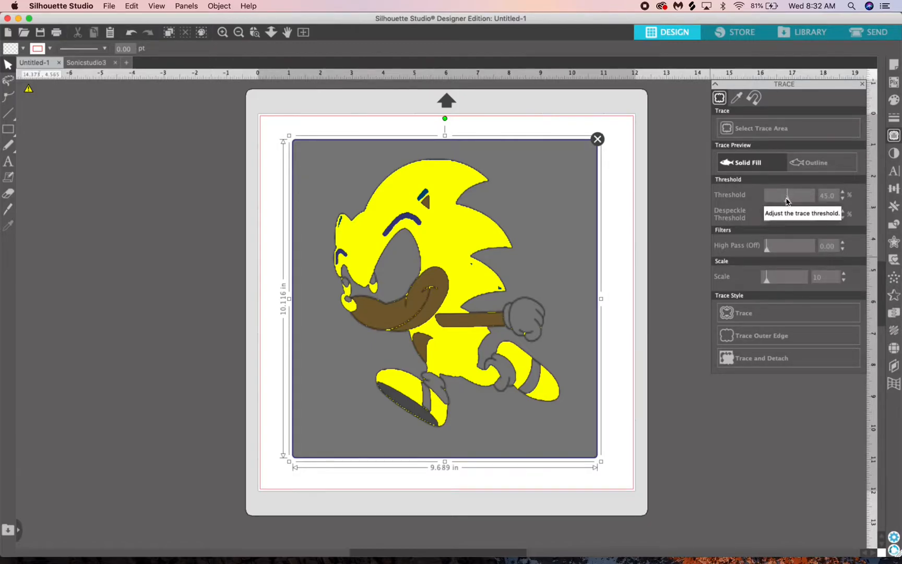
pyautogui.moveTo(785, 195); pyautogui.dragTo(796, 195)
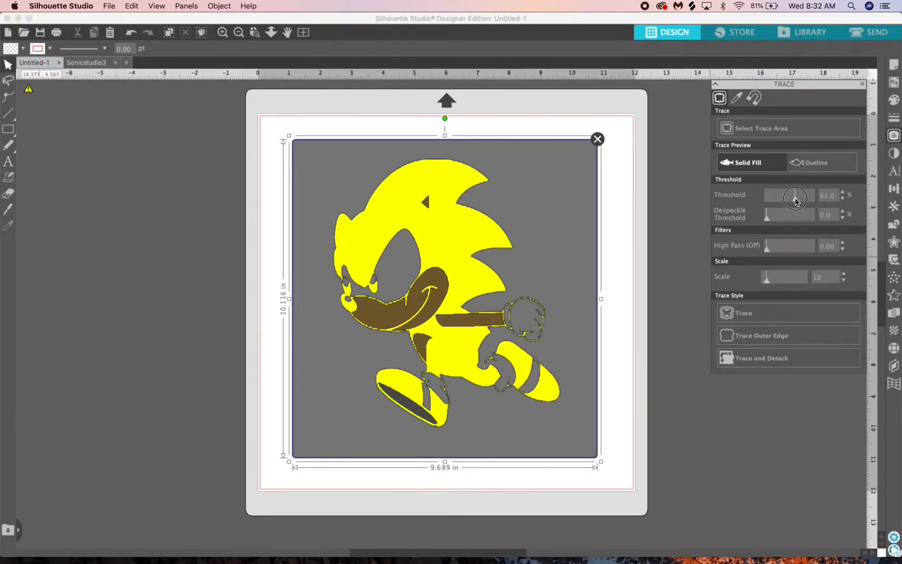
pyautogui.moveTo(793, 198); pyautogui.dragTo(803, 198)
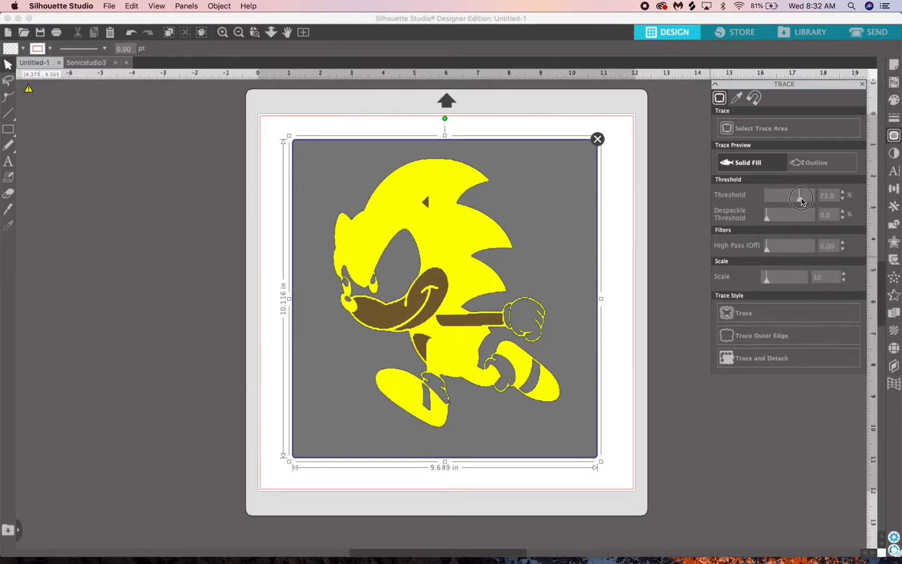
pyautogui.moveTo(799, 195); pyautogui.dragTo(803, 195)
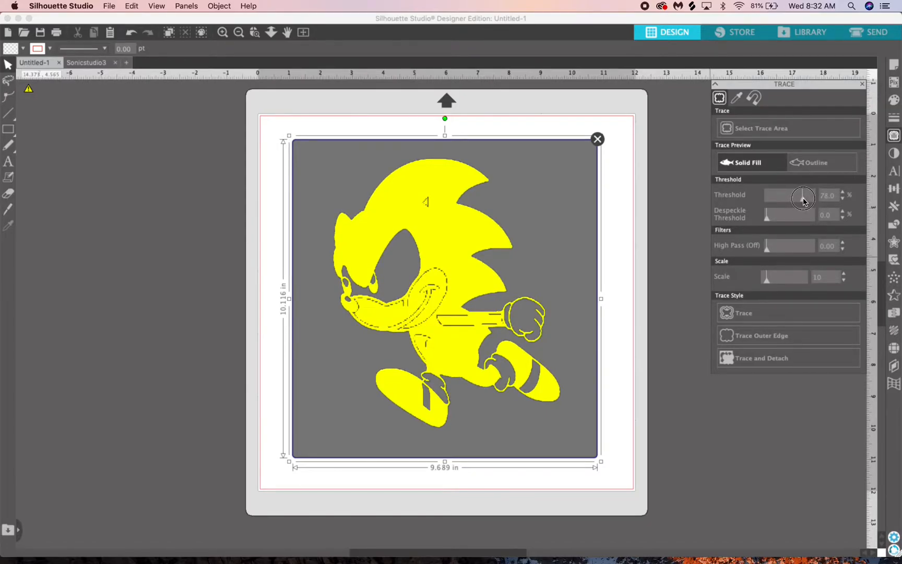
pyautogui.moveTo(799, 198); pyautogui.dragTo(805, 198)
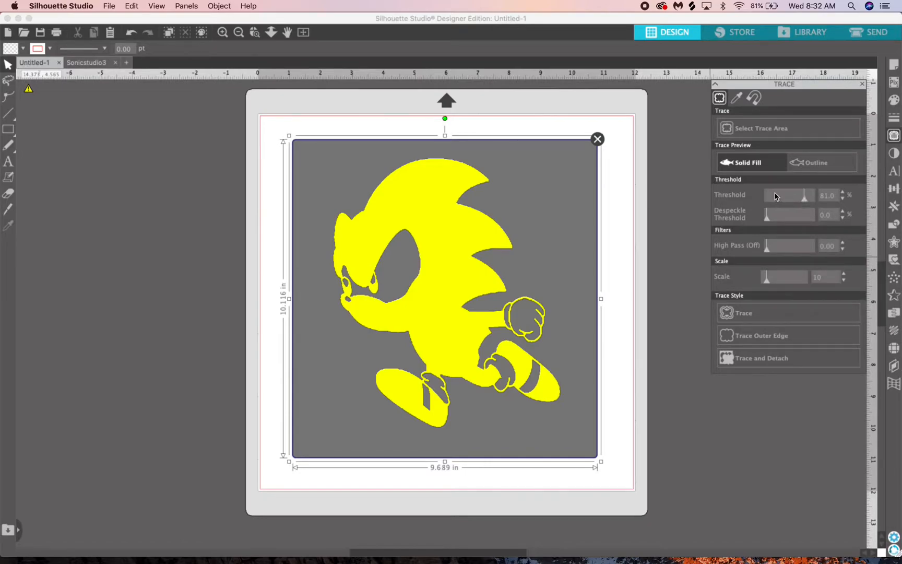
pyautogui.moveTo(697, 304)
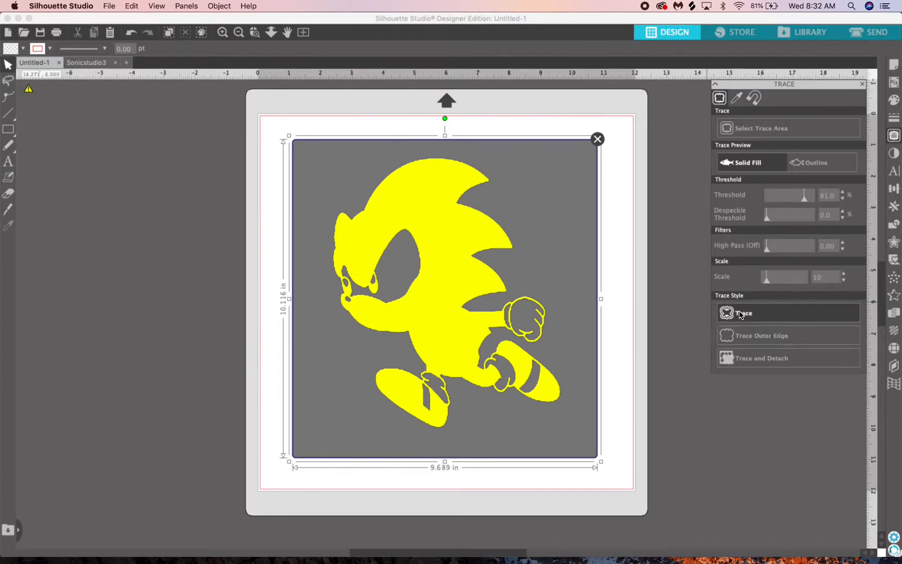
# Trace the figure, move the colour picture off the mat leftward, and select the red traced outline
pyautogui.click(744, 312)
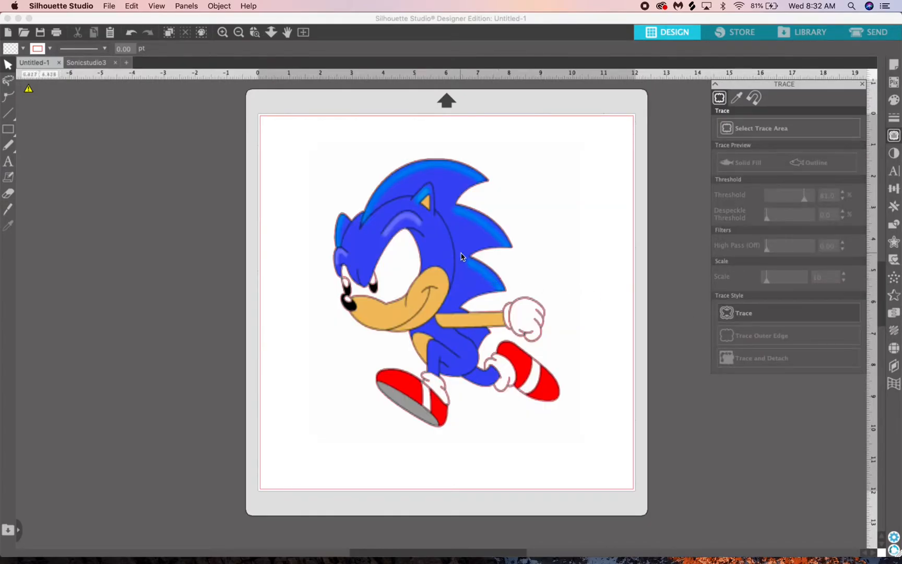
pyautogui.click(437, 256)
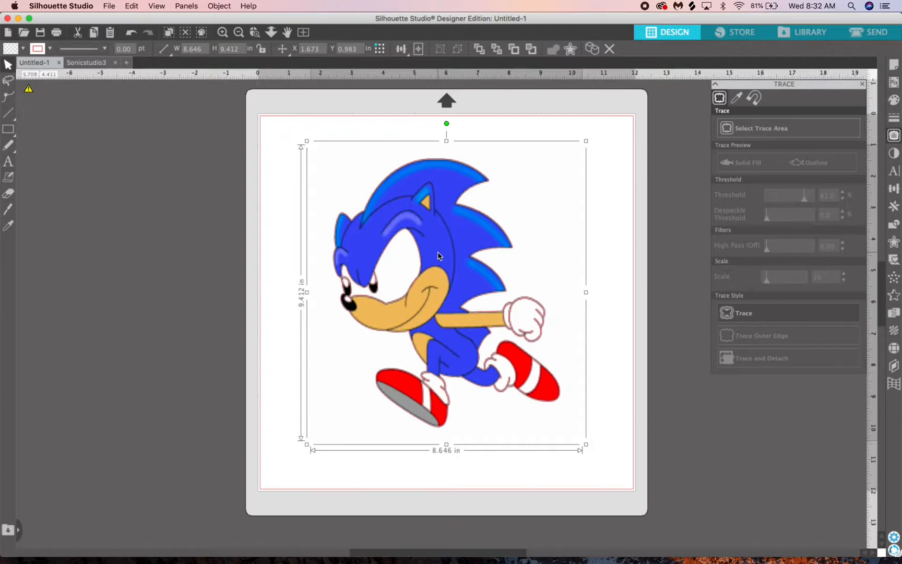
pyautogui.moveTo(437, 255); pyautogui.dragTo(111, 273)
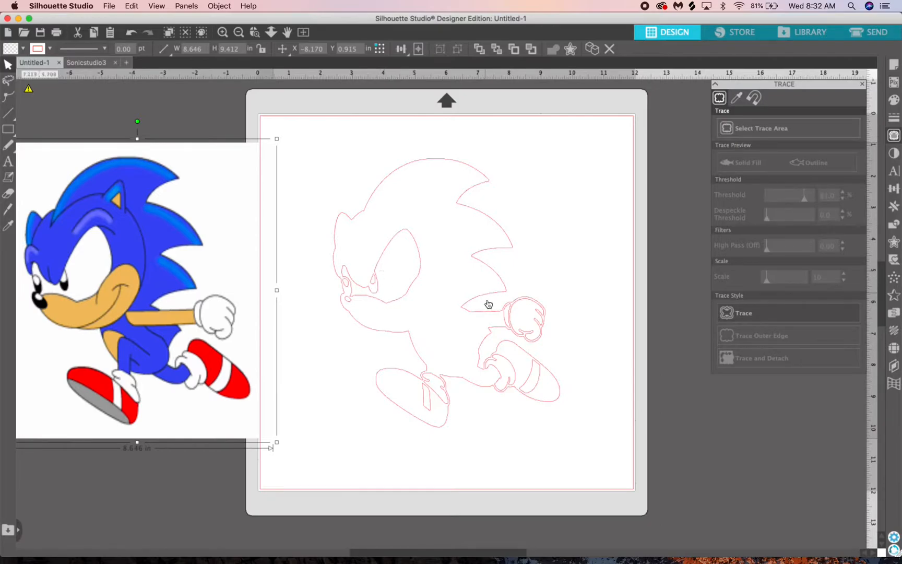
pyautogui.moveTo(466, 297)
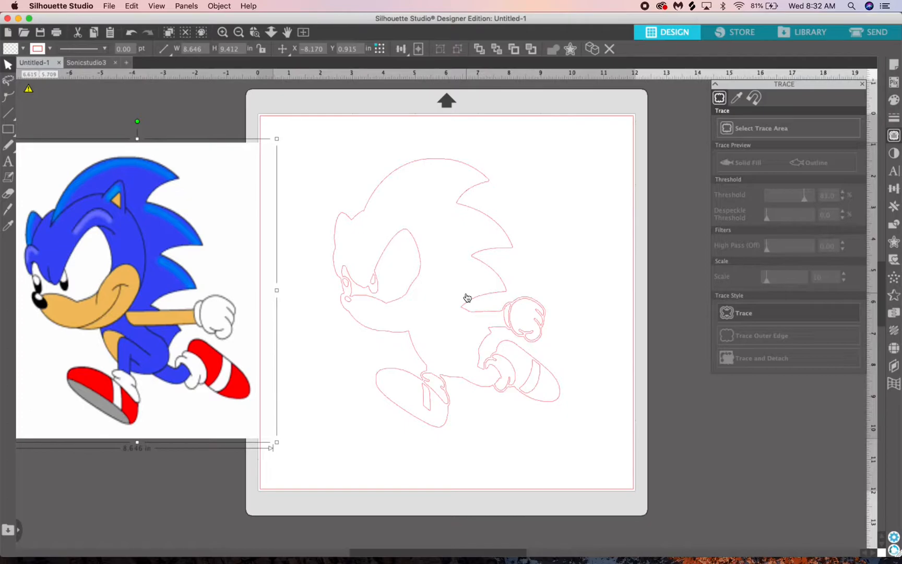
pyautogui.moveTo(454, 288)
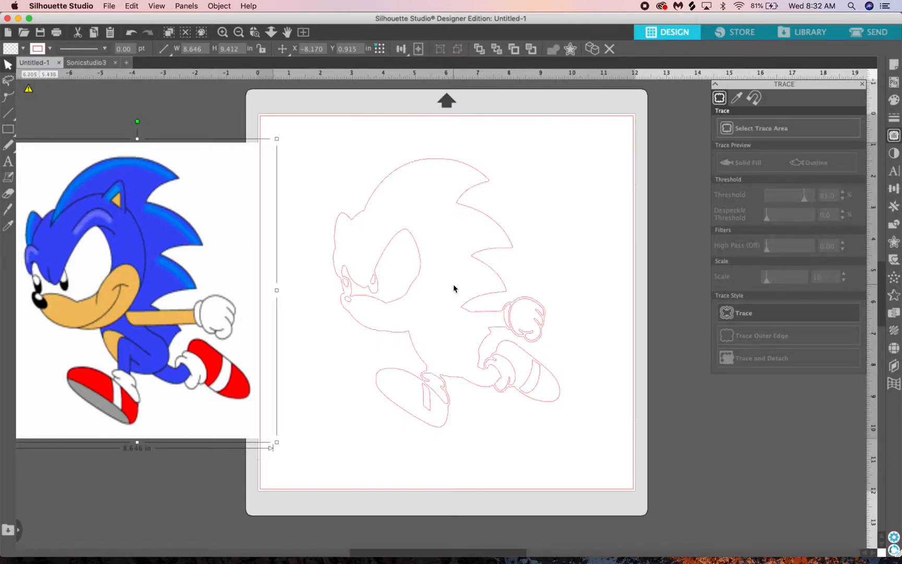
pyautogui.click(222, 33)
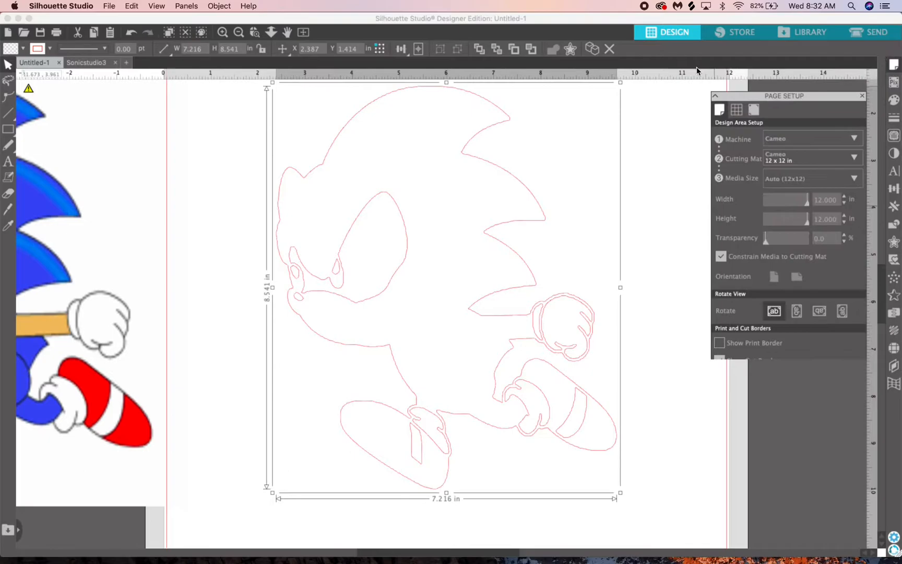
# Release the traced outline's compound path into separate pieces via the Object menu
pyautogui.click(219, 7)
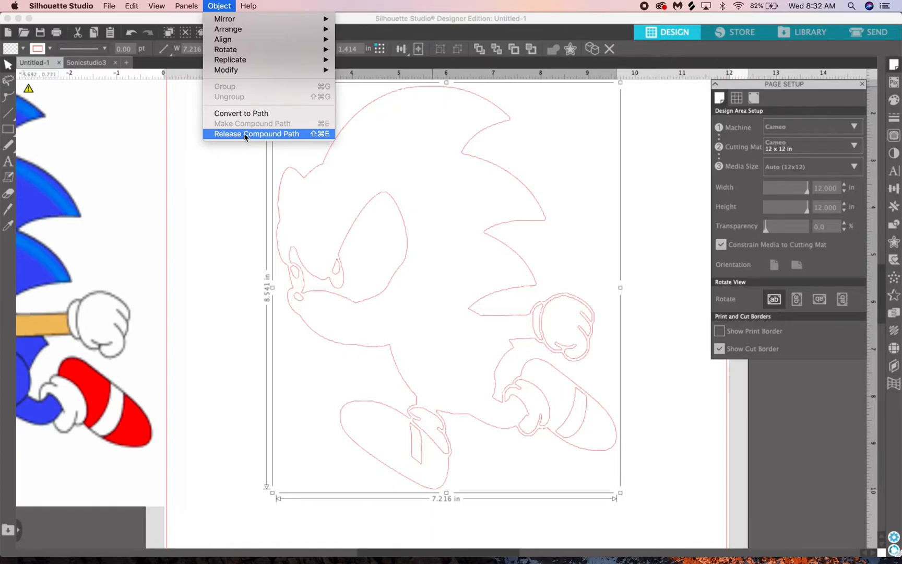
pyautogui.click(256, 133)
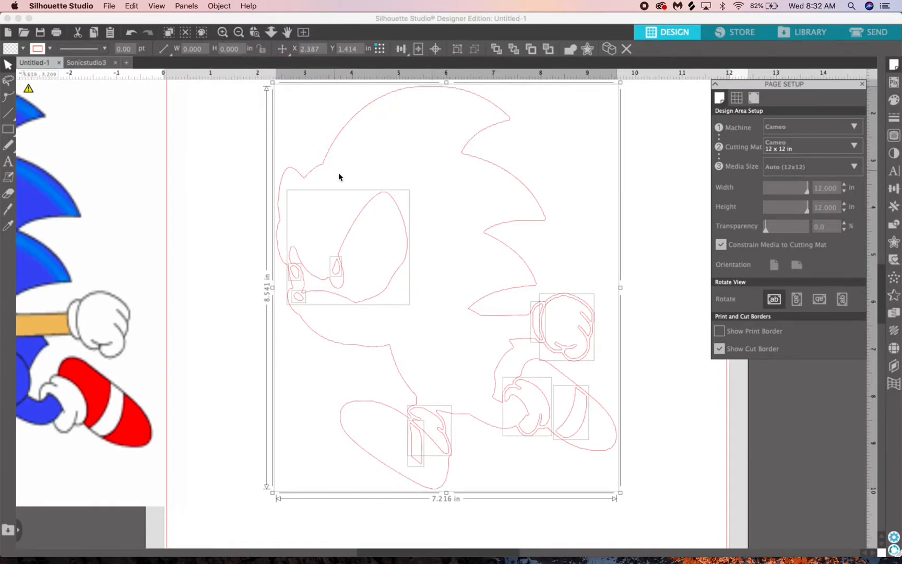
pyautogui.moveTo(405, 275)
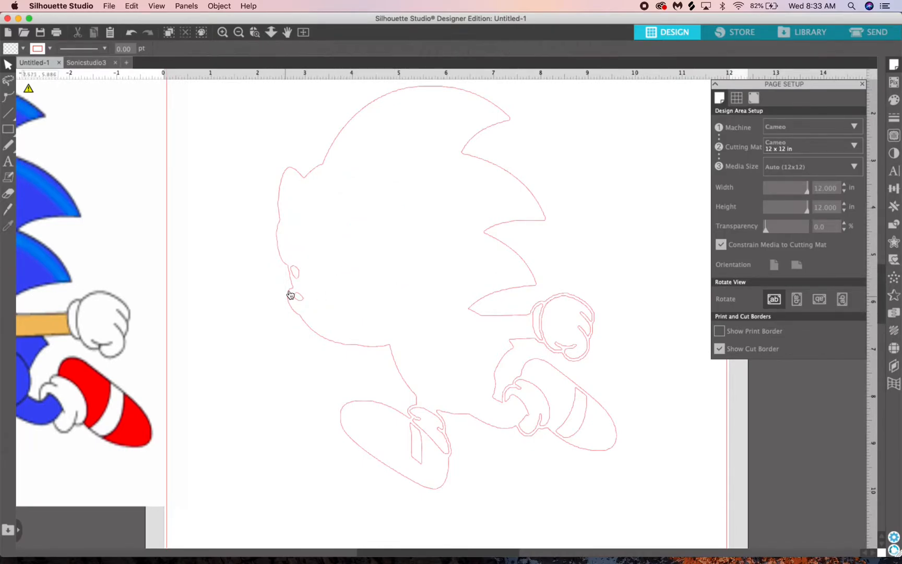
pyautogui.moveTo(295, 311)
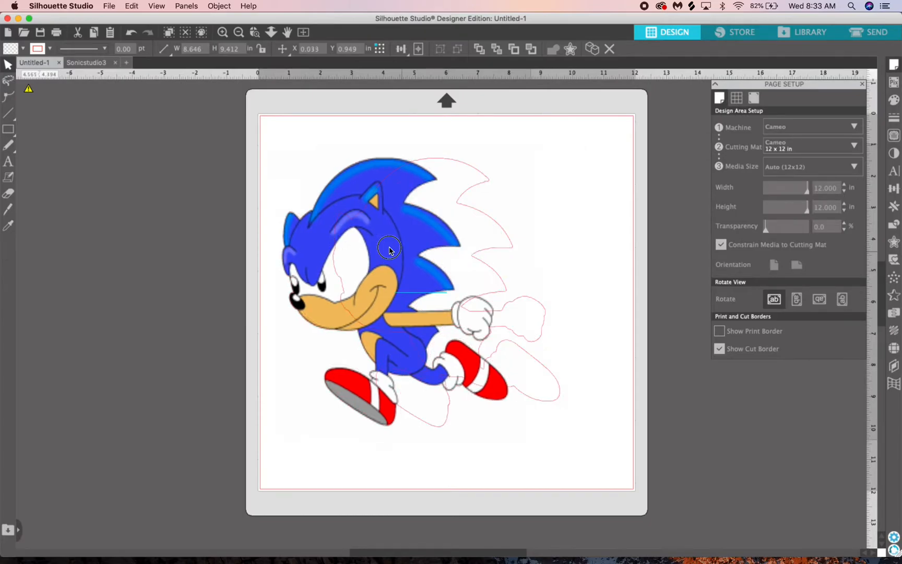
# Drag the colour Sonic picture off to the left so the outer silhouette outline stands alone
pyautogui.moveTo(388, 251); pyautogui.dragTo(187, 273)
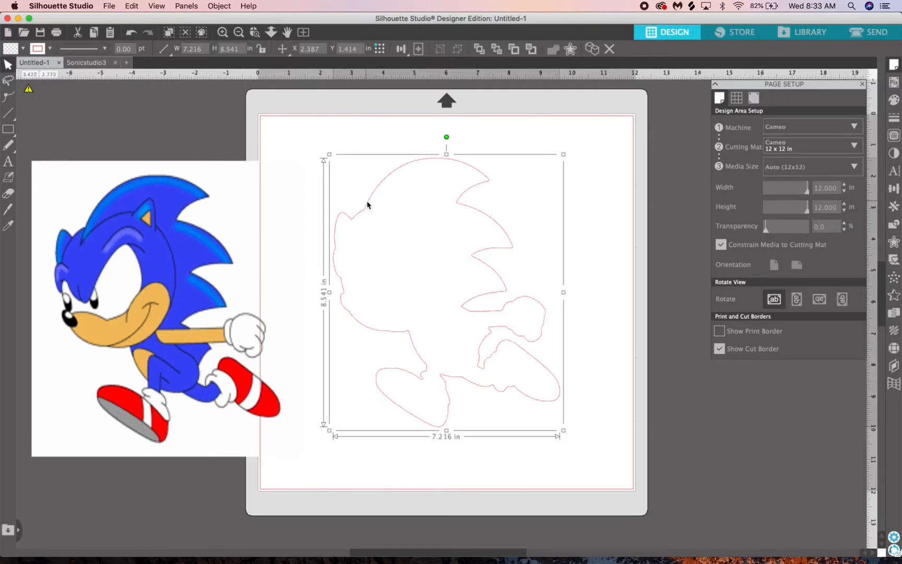
pyautogui.moveTo(894, 148)
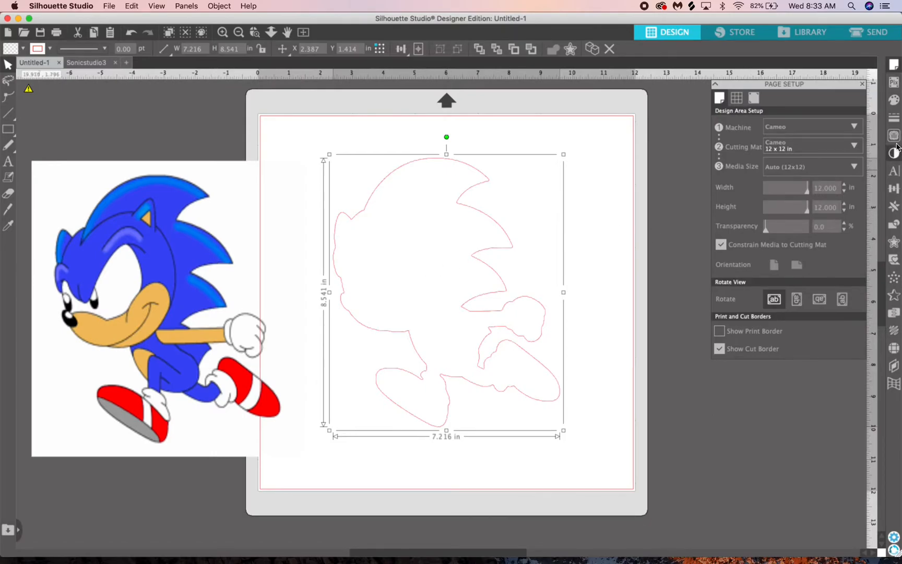
pyautogui.moveTo(894, 241)
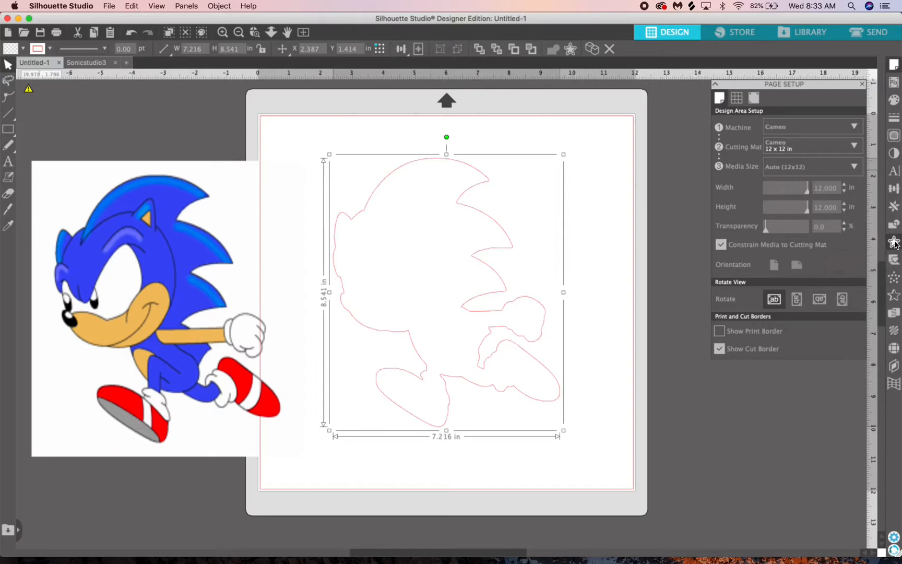
# Add an outer offset line around the traced outline at a Distance of 0.130 in and apply it
pyautogui.click(894, 241)
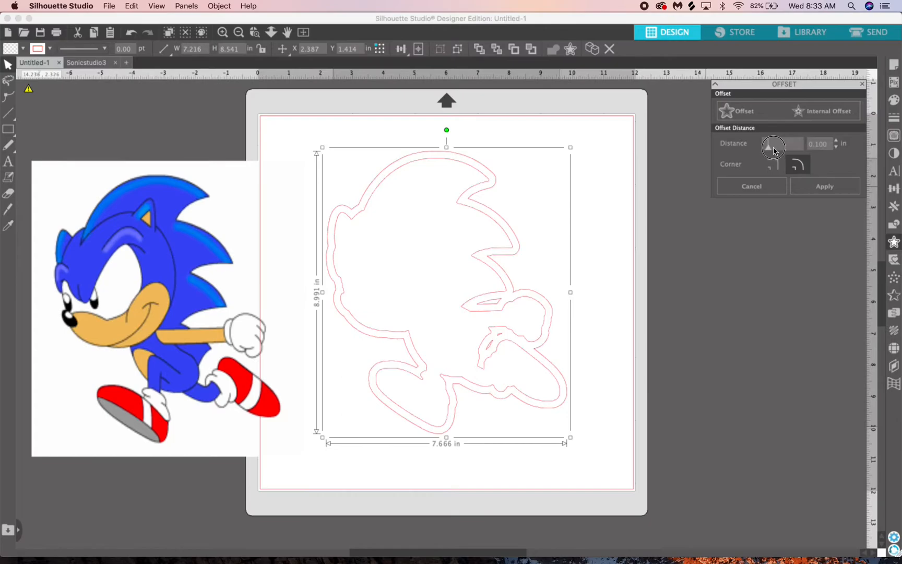
pyautogui.moveTo(781, 143); pyautogui.dragTo(769, 143)
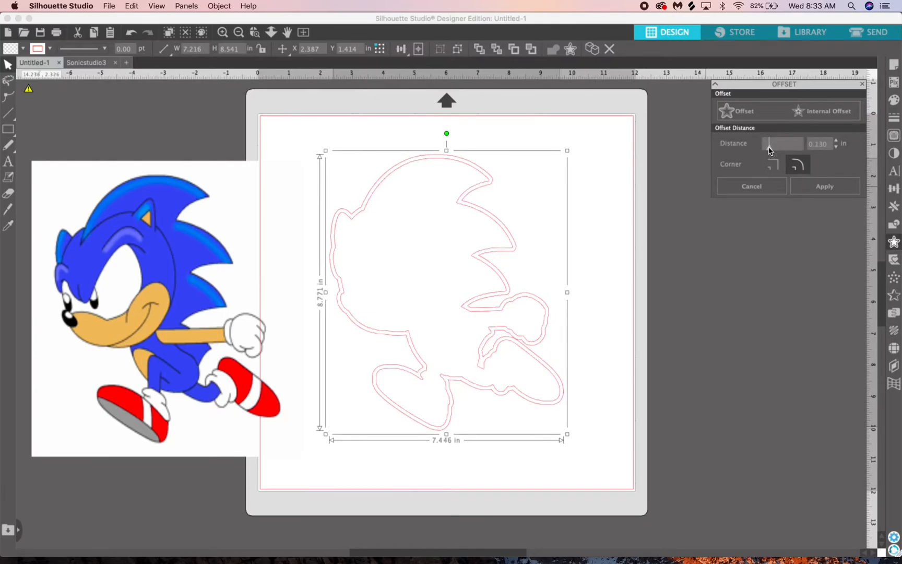
pyautogui.click(836, 146)
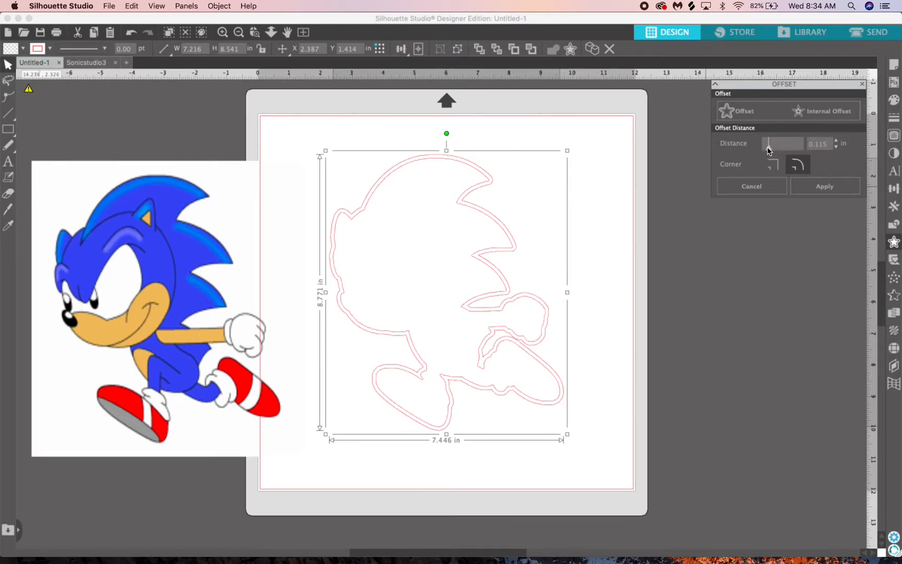
pyautogui.moveTo(774, 148); pyautogui.dragTo(769, 148)
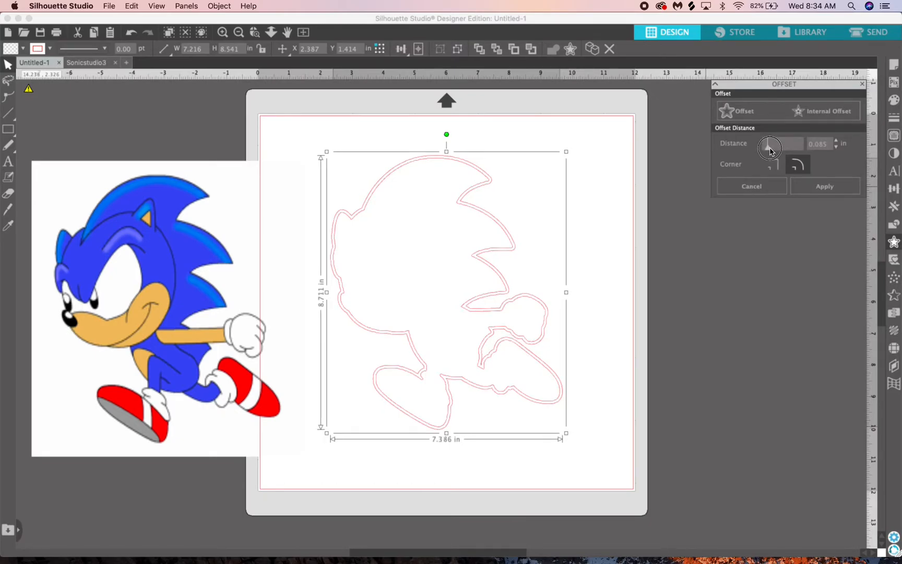
pyautogui.moveTo(768, 145); pyautogui.dragTo(773, 145)
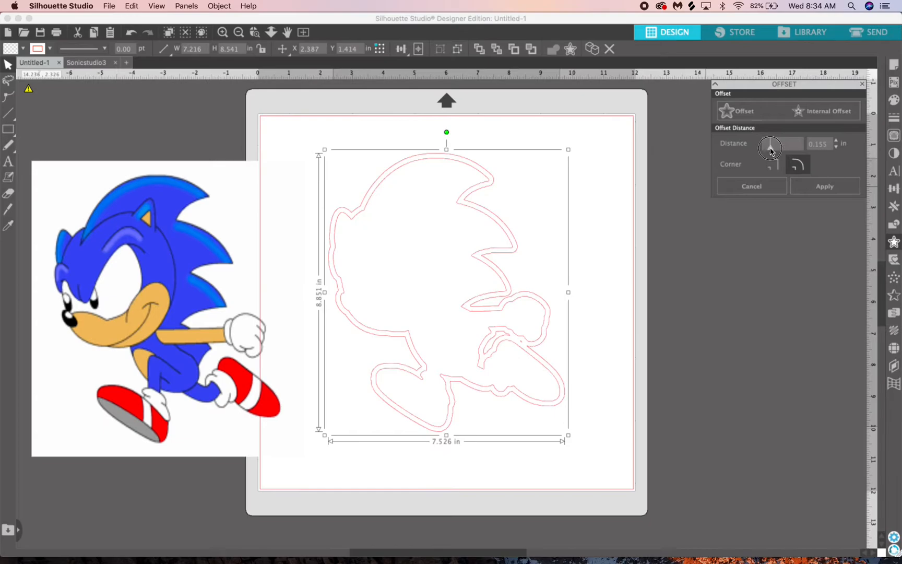
pyautogui.moveTo(770, 143); pyautogui.dragTo(768, 143)
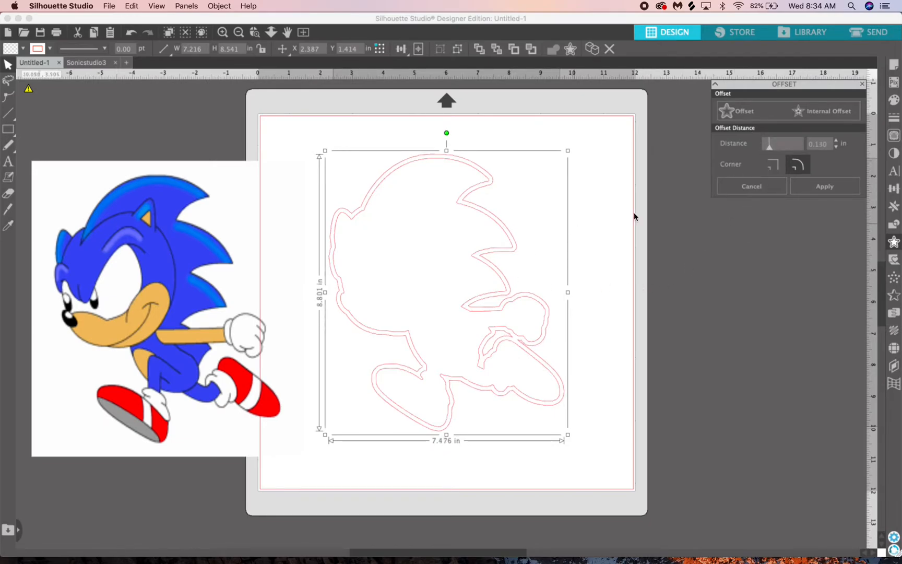
pyautogui.moveTo(486, 194)
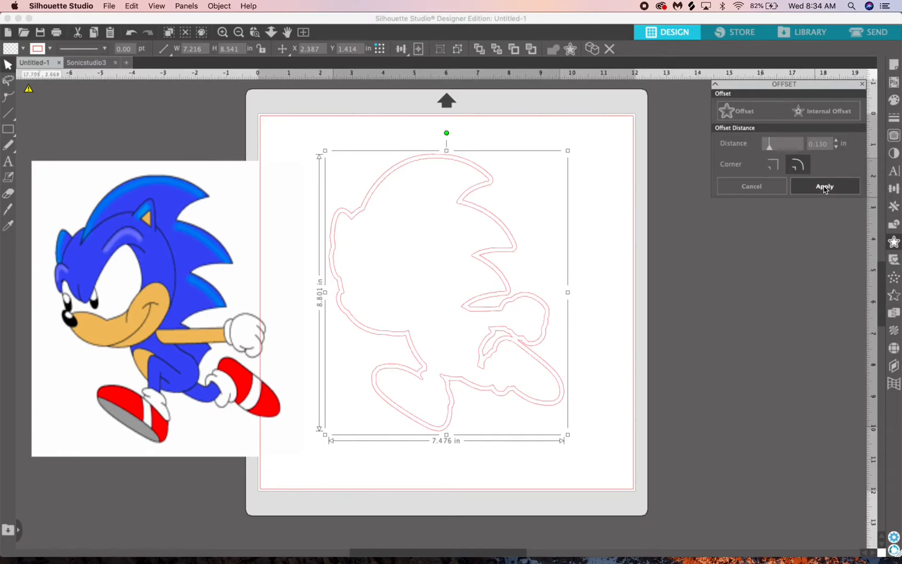
pyautogui.click(825, 186)
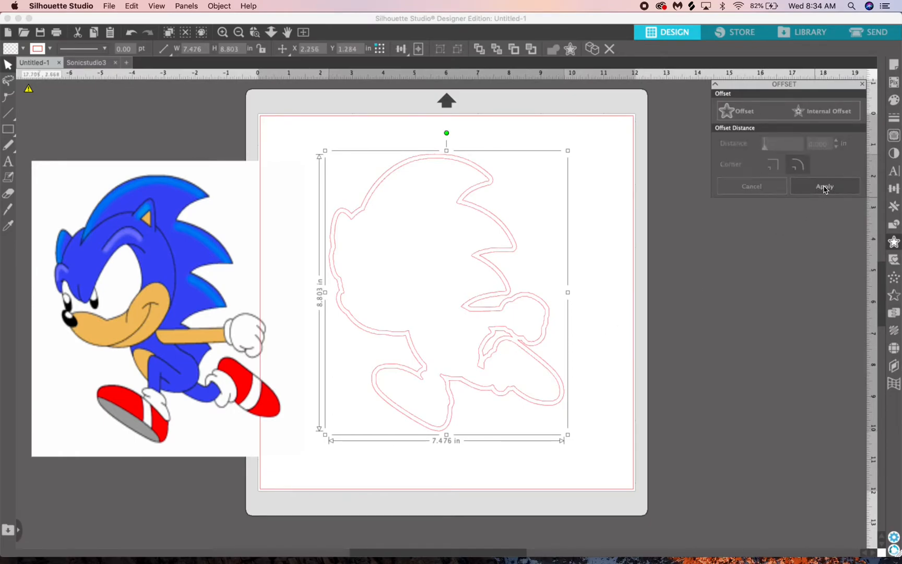
pyautogui.click(824, 186)
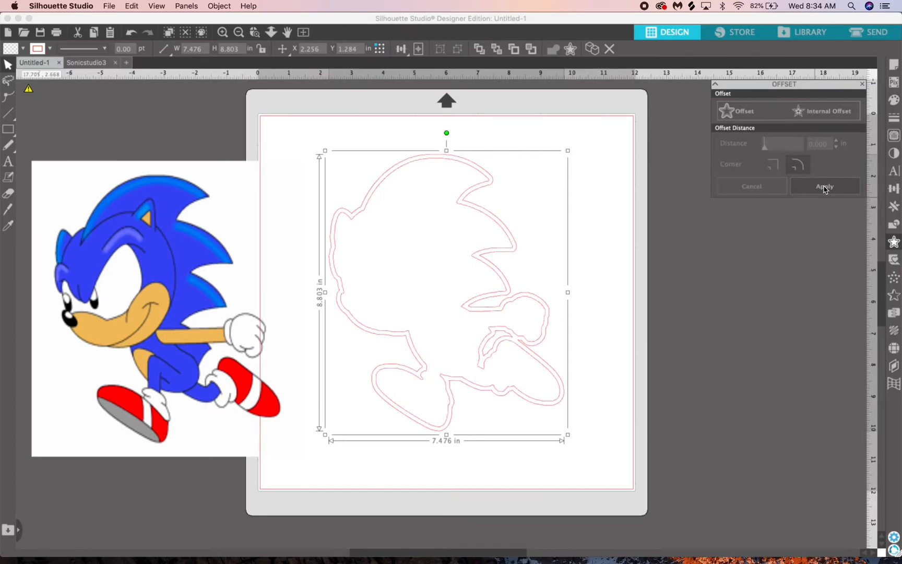
pyautogui.moveTo(708, 241)
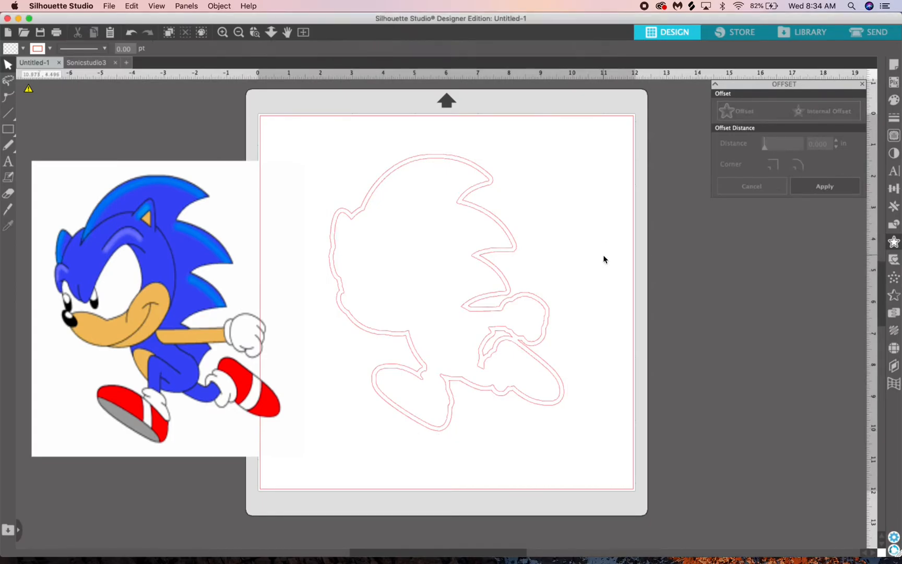
pyautogui.click(446, 297)
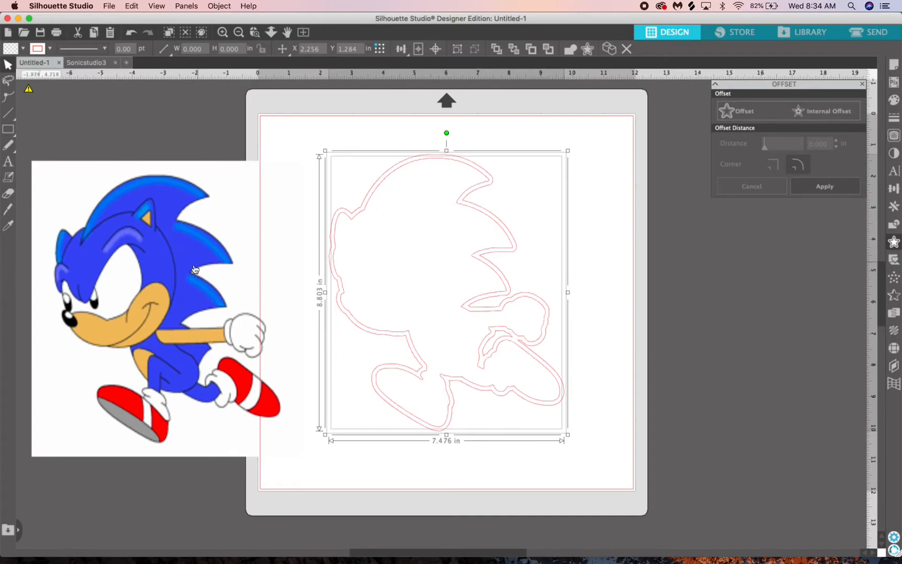
pyautogui.moveTo(300, 126)
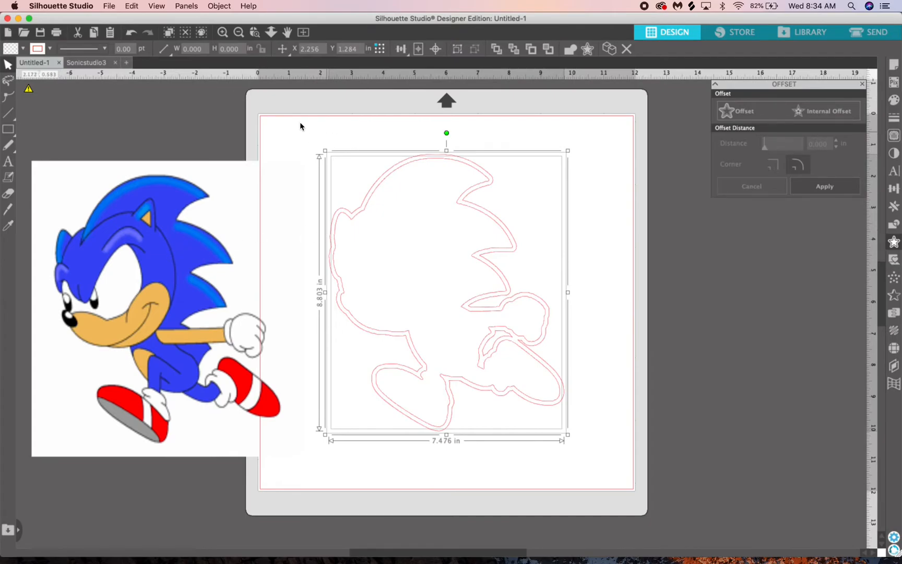
pyautogui.click(223, 33)
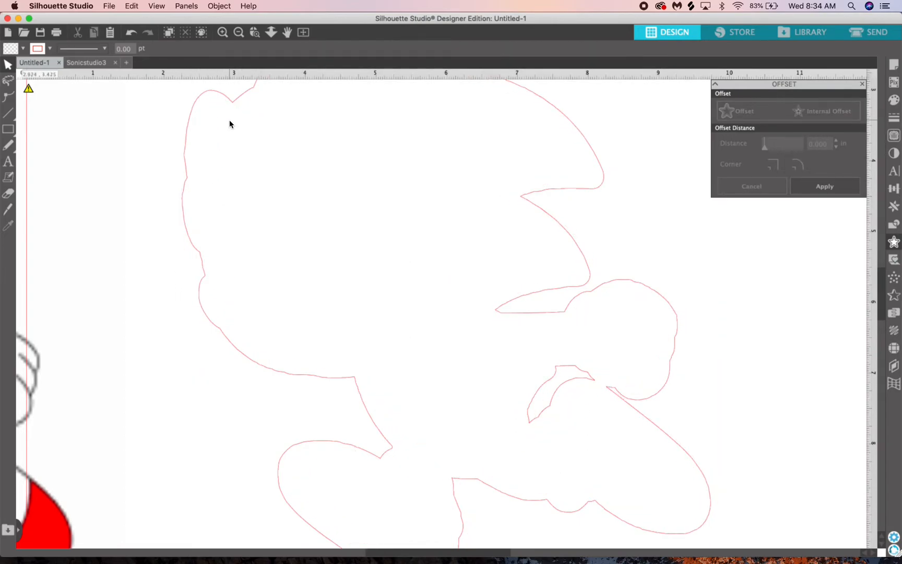
pyautogui.click(238, 32)
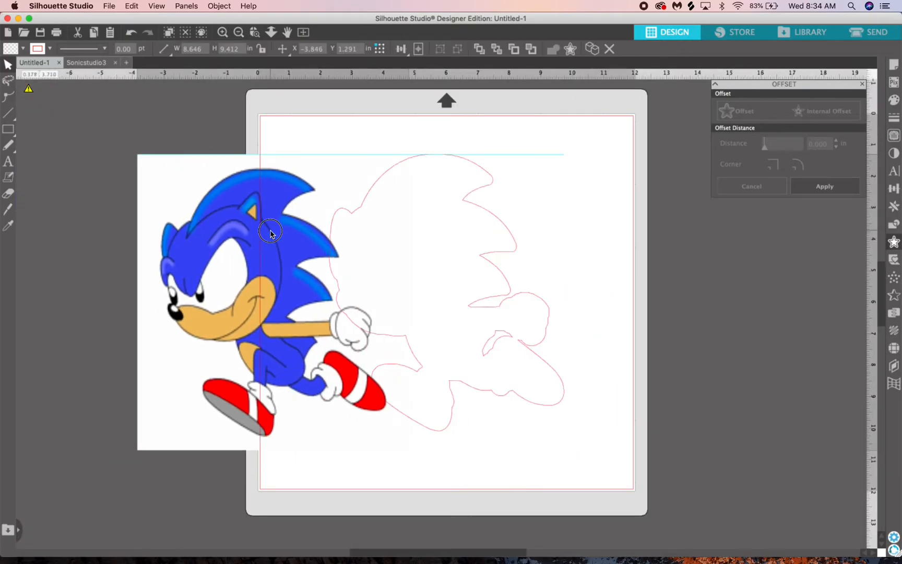
# Move the Sonic picture onto its offset cut line on the mat and zoom in to check alignment
pyautogui.moveTo(271, 230); pyautogui.dragTo(449, 229)
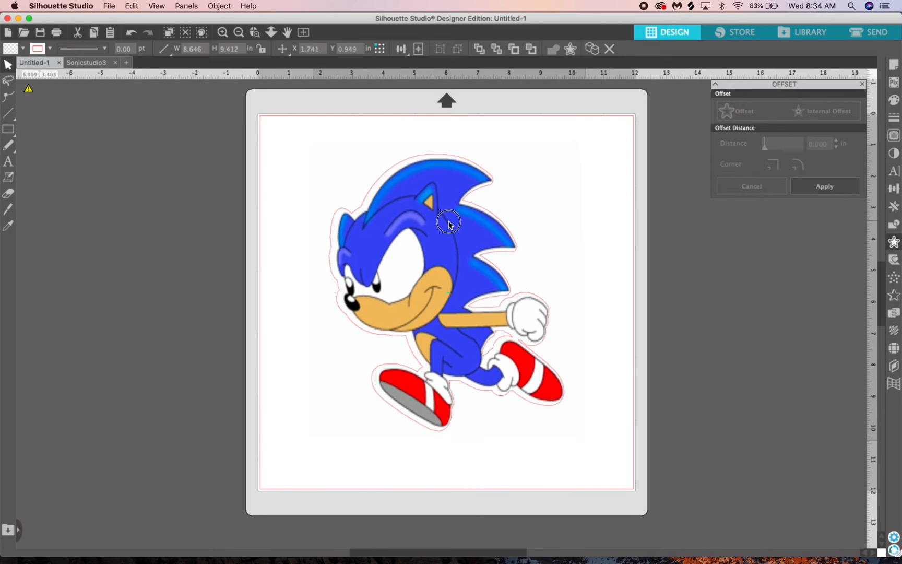
pyautogui.moveTo(450, 225); pyautogui.dragTo(444, 224)
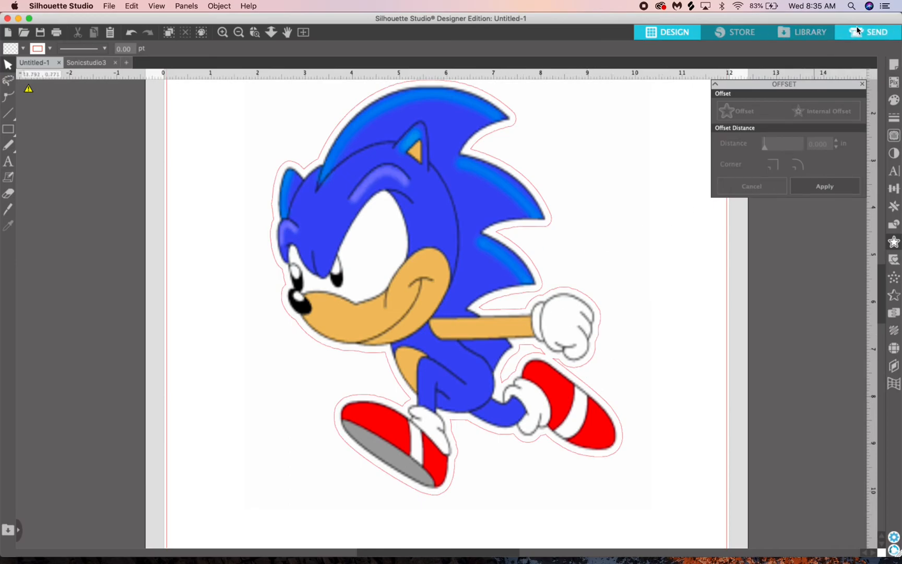
# Show the Send panel with the Sonic design's cut line and AutoBlade cut settings
pyautogui.click(873, 31)
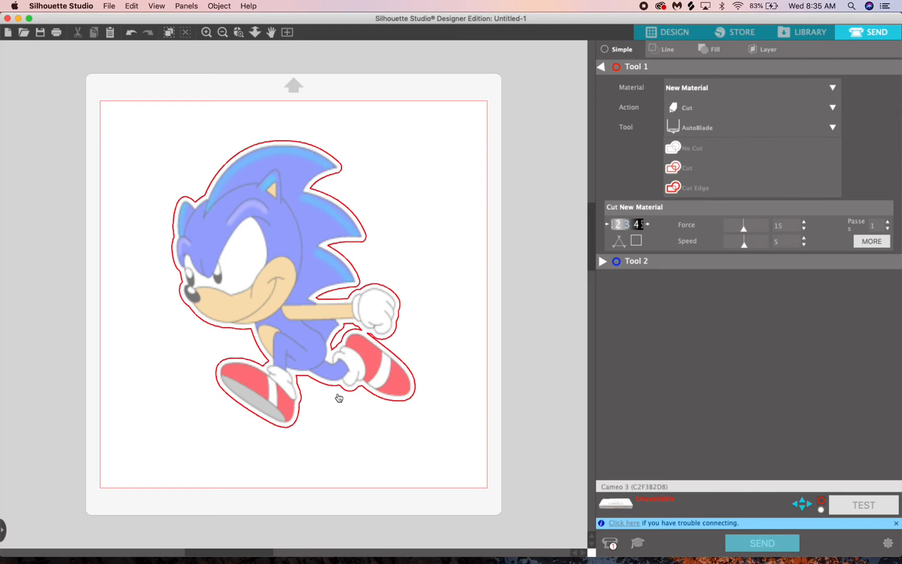
pyautogui.moveTo(370, 227)
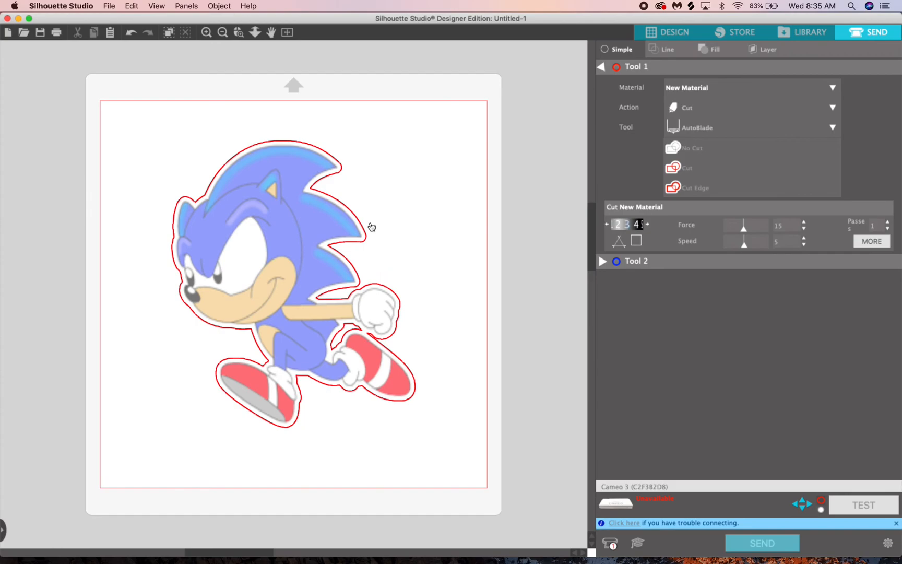
pyautogui.moveTo(386, 195)
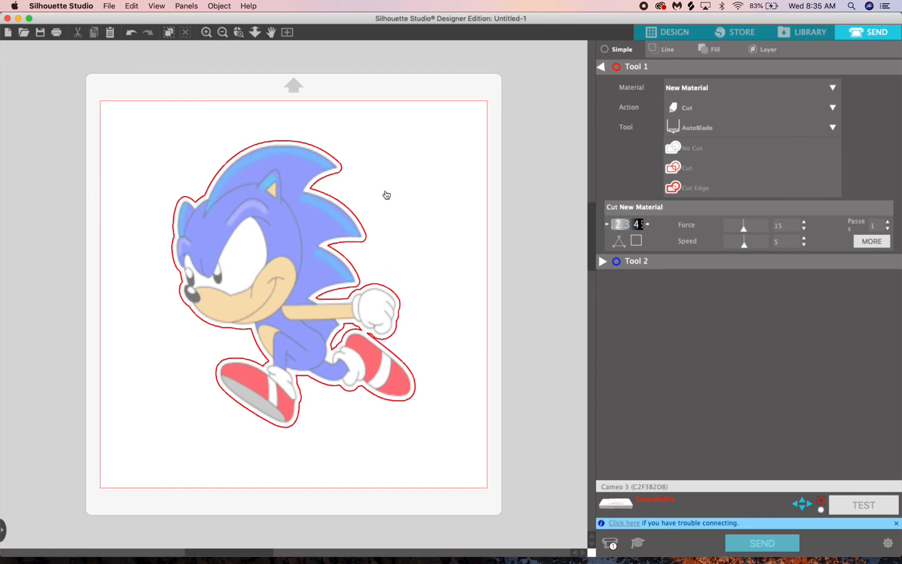
pyautogui.moveTo(420, 170)
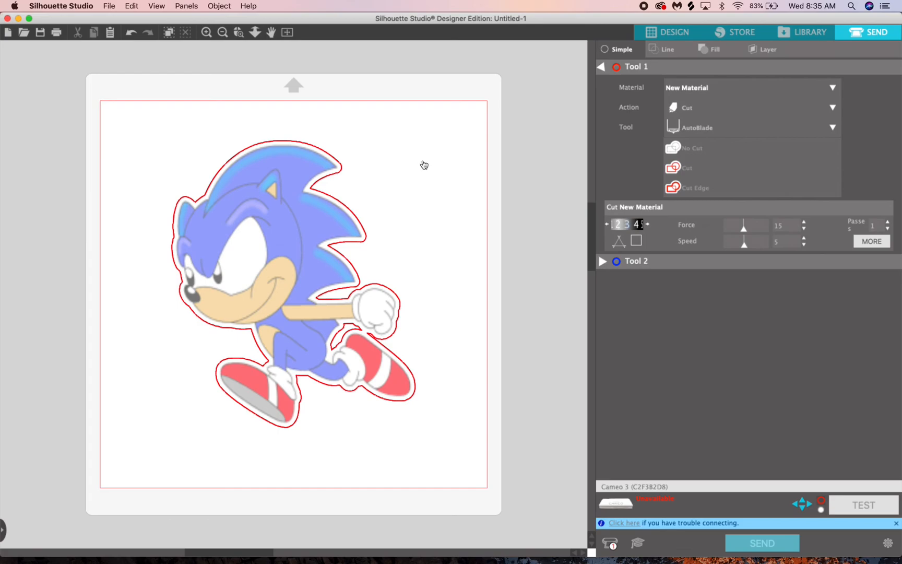
pyautogui.moveTo(485, 134)
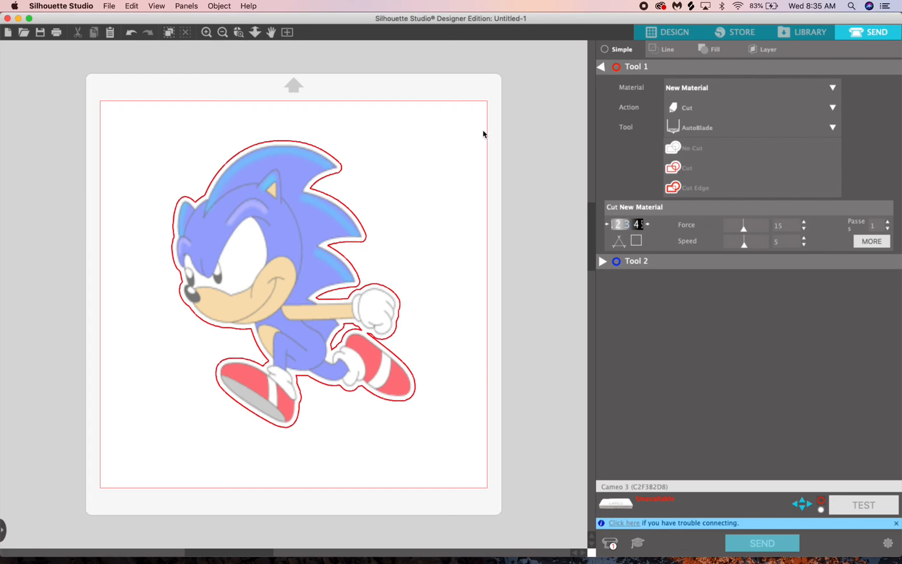
pyautogui.moveTo(446, 168)
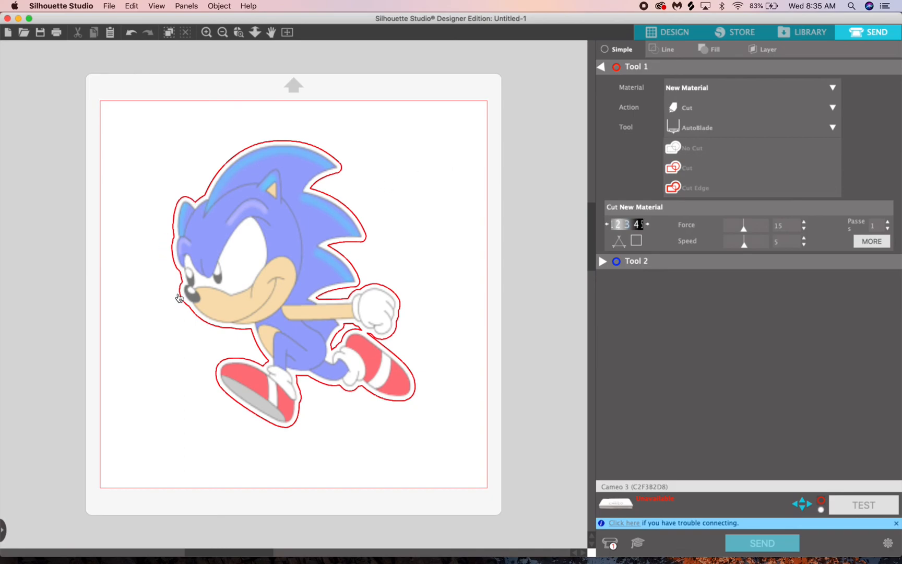
pyautogui.moveTo(535, 262)
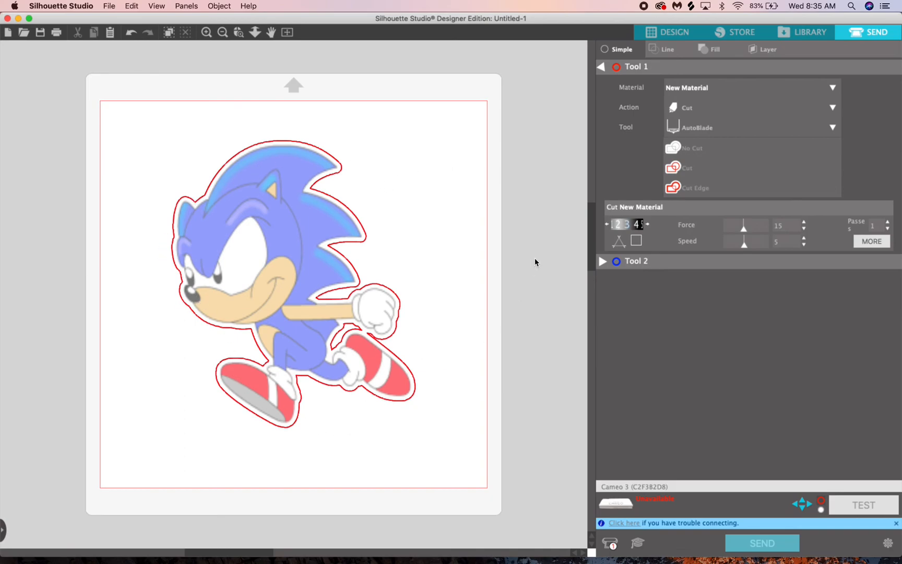